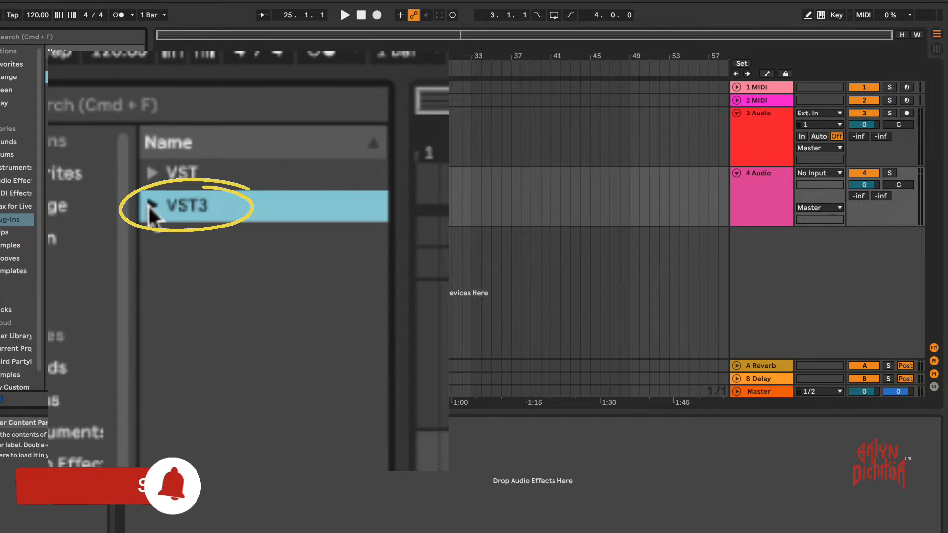
Expand the VST3 folder in the Plug-ins browser to reveal Roland's SP-404MKII.
{"action": "left_click", "coordinate": [188, 206]}
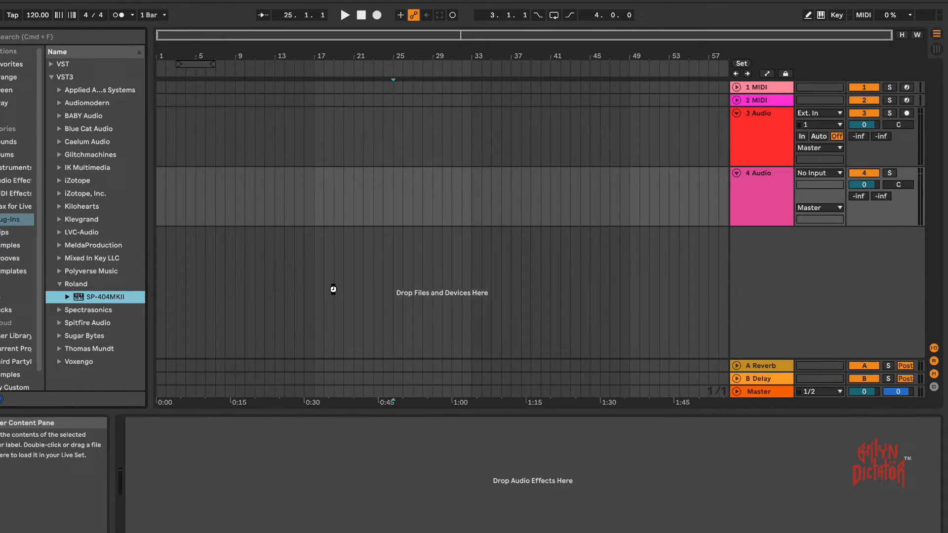
Load SP-404MKII onto a new track, dismiss the sample-rate warning and close its editor.
{"action": "double_click", "coordinate": [101, 297]}
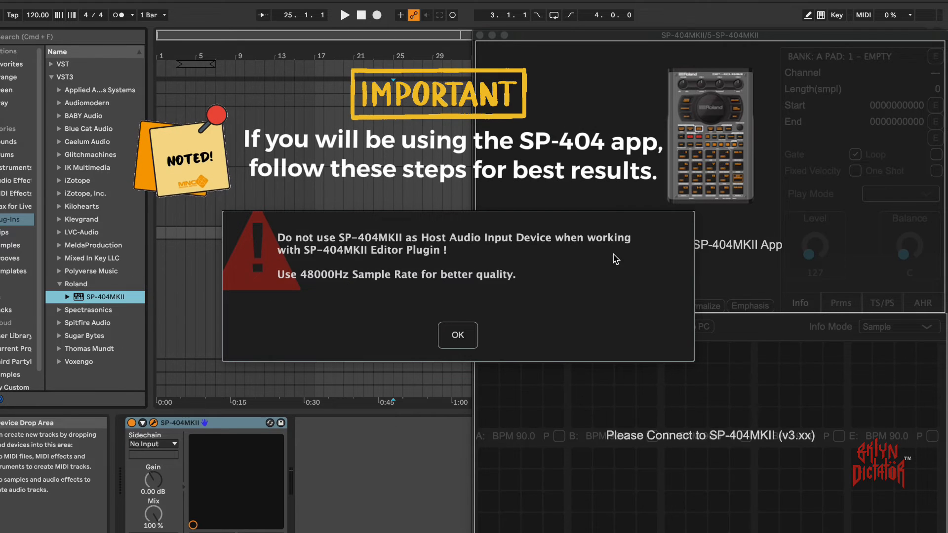
{"action": "left_click", "coordinate": [457, 335]}
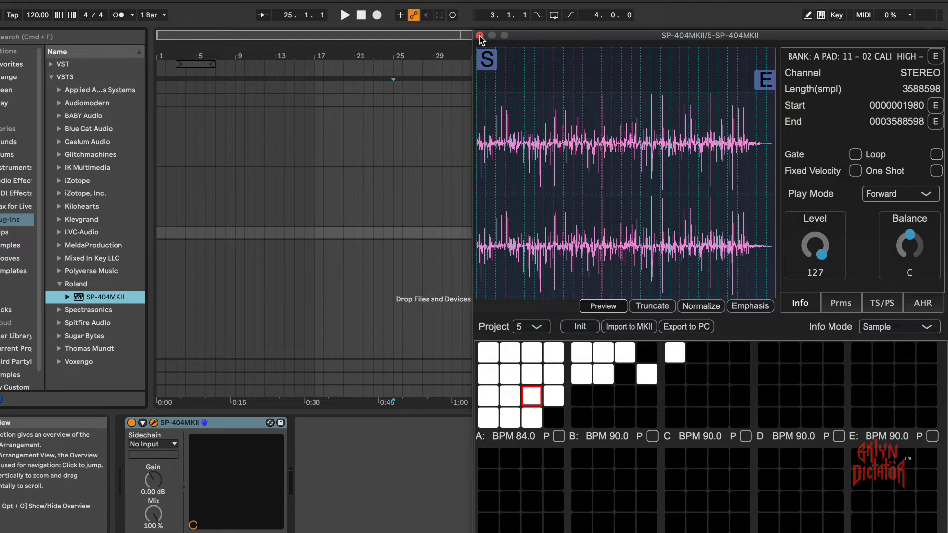
{"action": "left_click", "coordinate": [480, 36]}
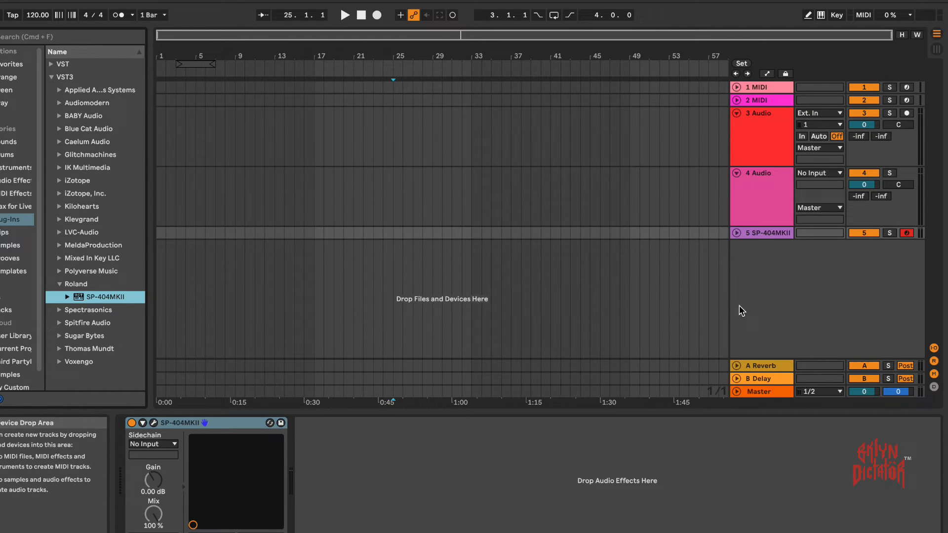
Unfold the 5 SP-404MKII track header so its I/O and monitoring controls show.
{"action": "left_click", "coordinate": [768, 233]}
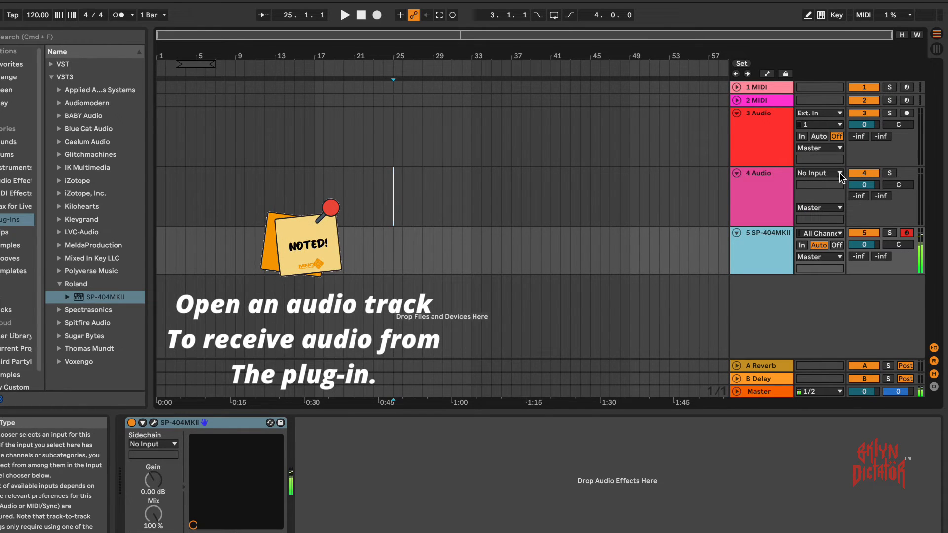
Set track 4 Audio's Audio From input to 5-SP-404MKII.
{"action": "left_click", "coordinate": [816, 173]}
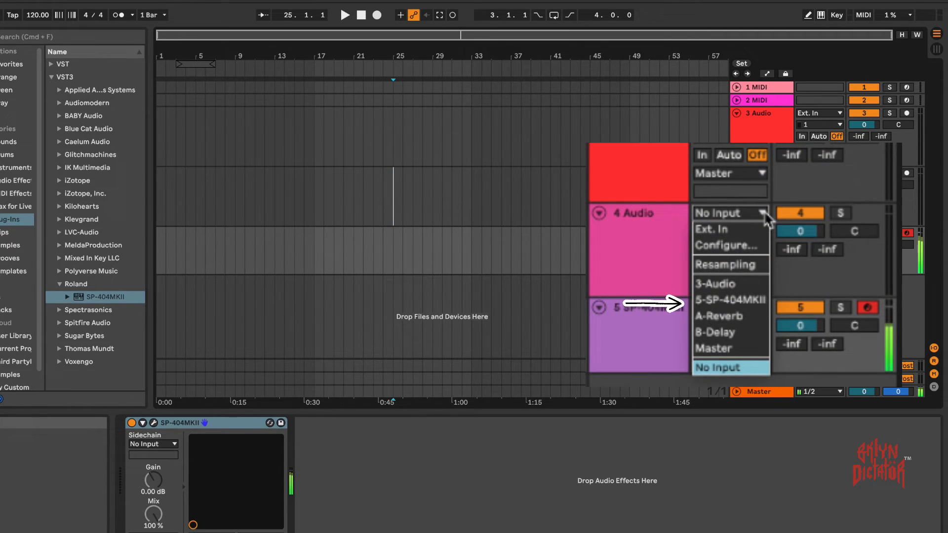
{"action": "left_click", "coordinate": [729, 299]}
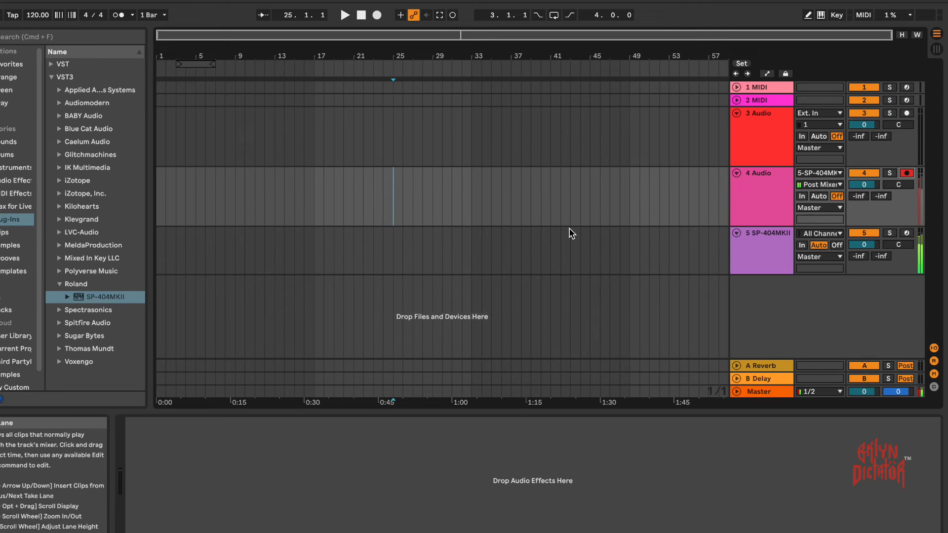
{"action": "mouse_move", "coordinate": [439, 170]}
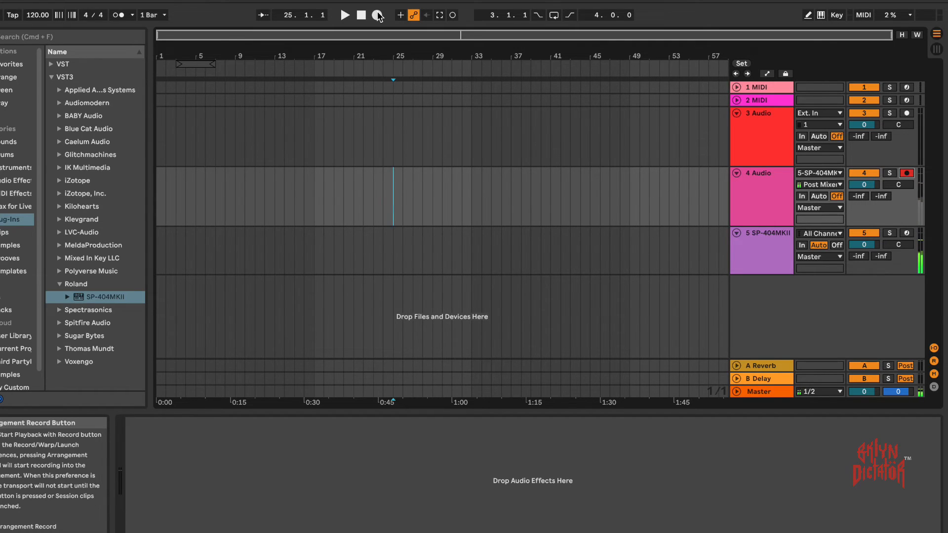
Record the SP-404MKII output into a new Audio 2 clip on track 4, then stop the transport.
{"action": "left_click", "coordinate": [376, 15]}
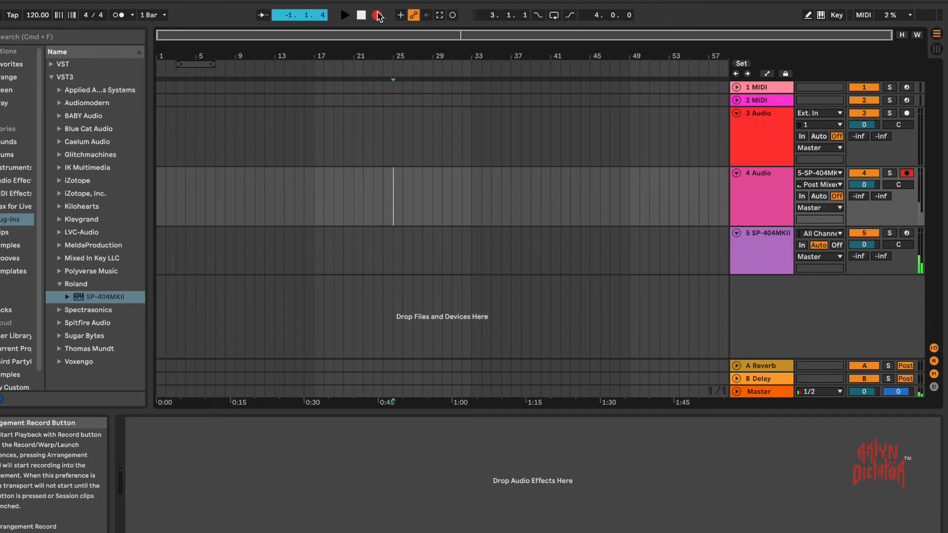
{"action": "left_click", "coordinate": [343, 15]}
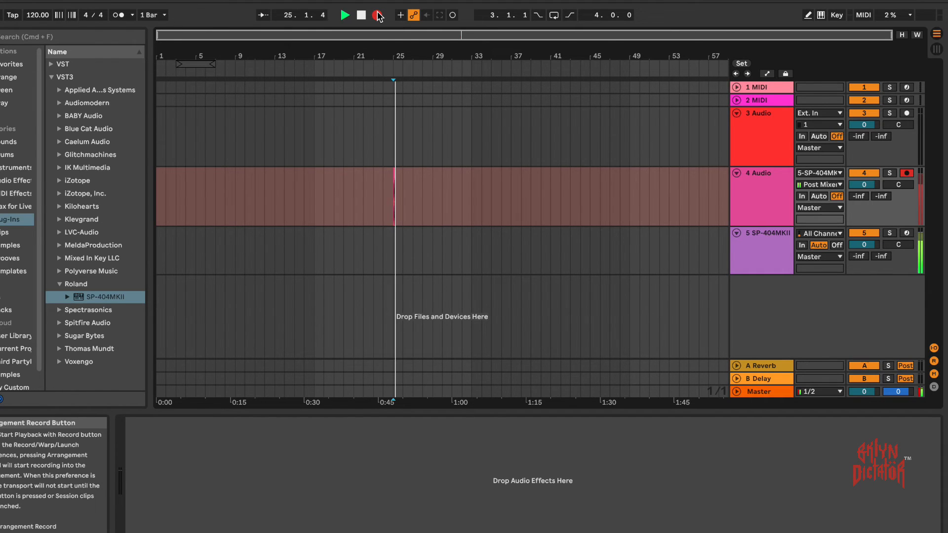
{"action": "left_click", "coordinate": [343, 15]}
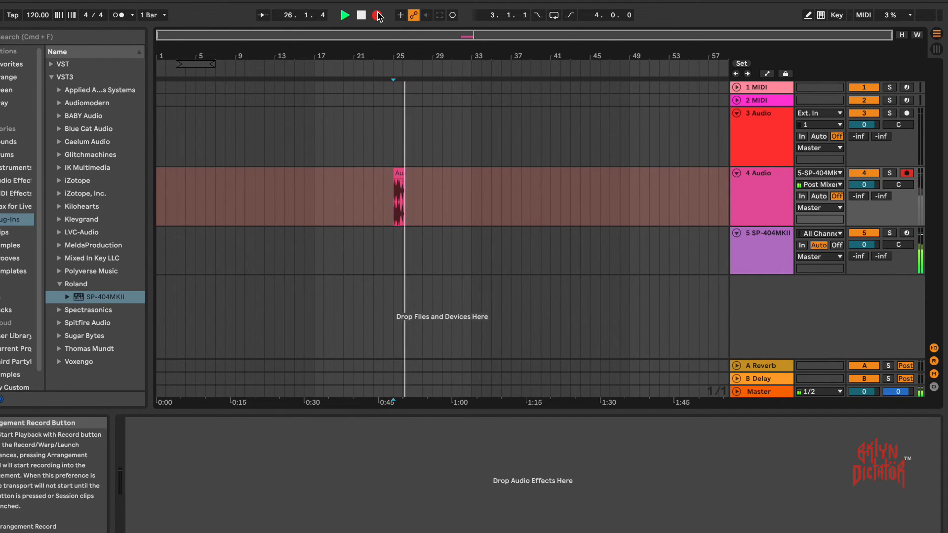
{"action": "left_click", "coordinate": [376, 15]}
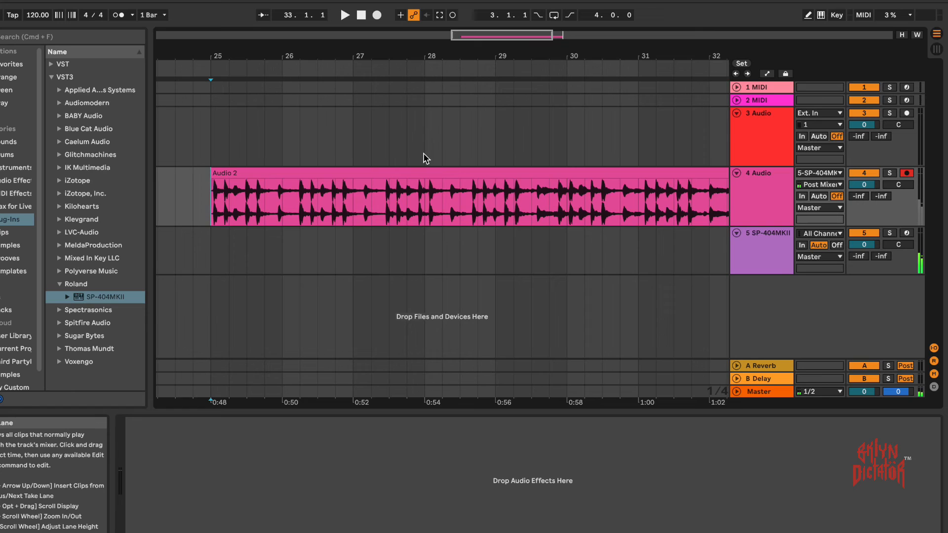
Select the recorded Audio 2 clip and start playback.
{"action": "left_click", "coordinate": [410, 171]}
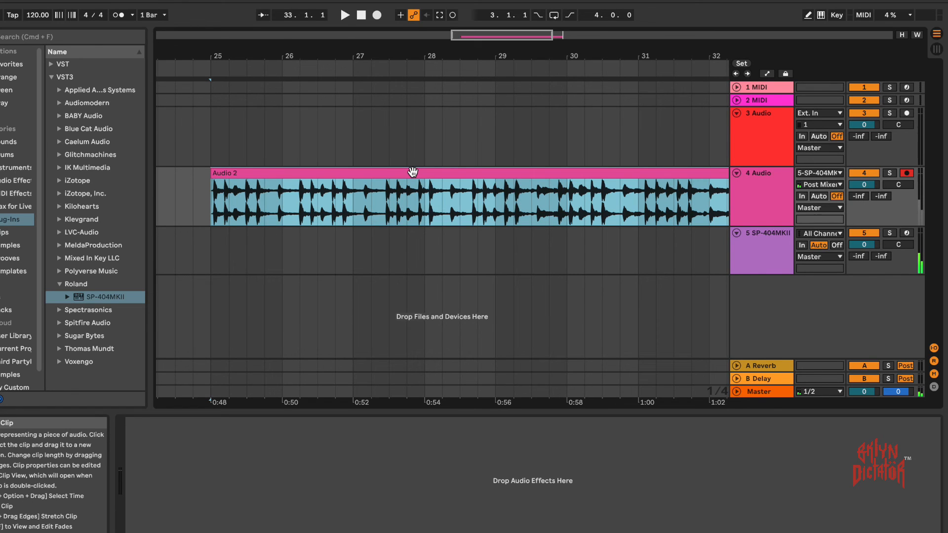
{"action": "left_click", "coordinate": [344, 15]}
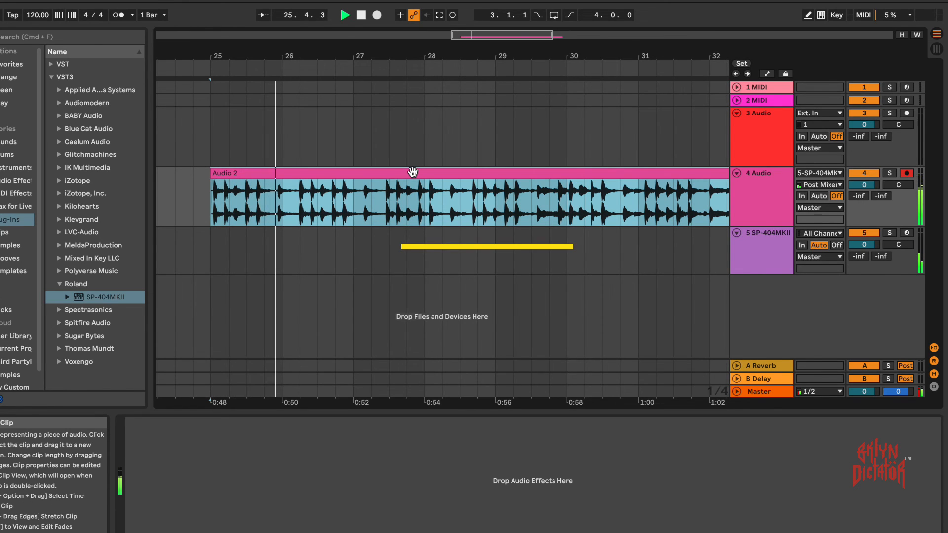